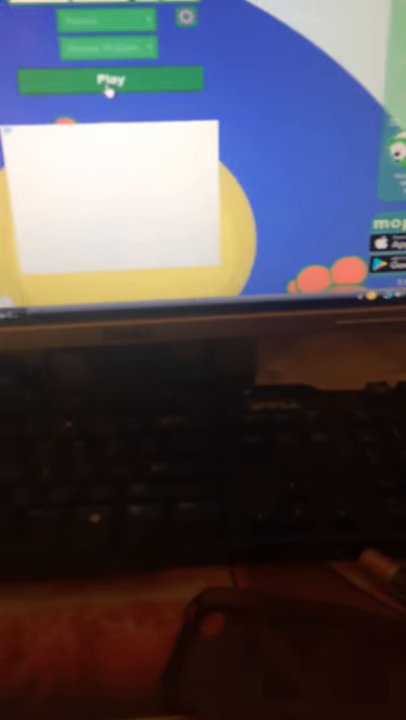
# Launch a mope.io match from the green Play button to bring up the animal choices.
pyautogui.click(114, 79)
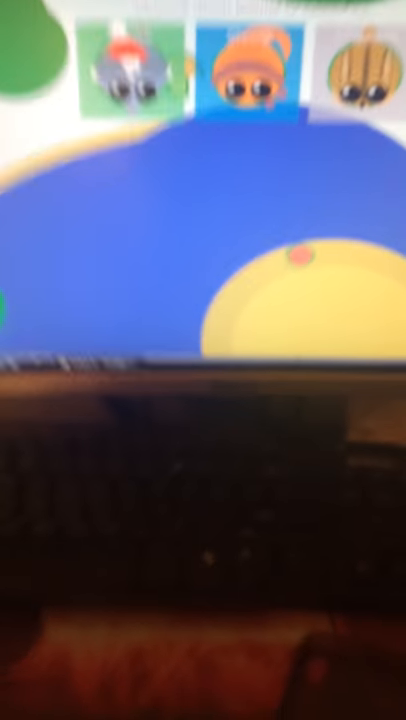